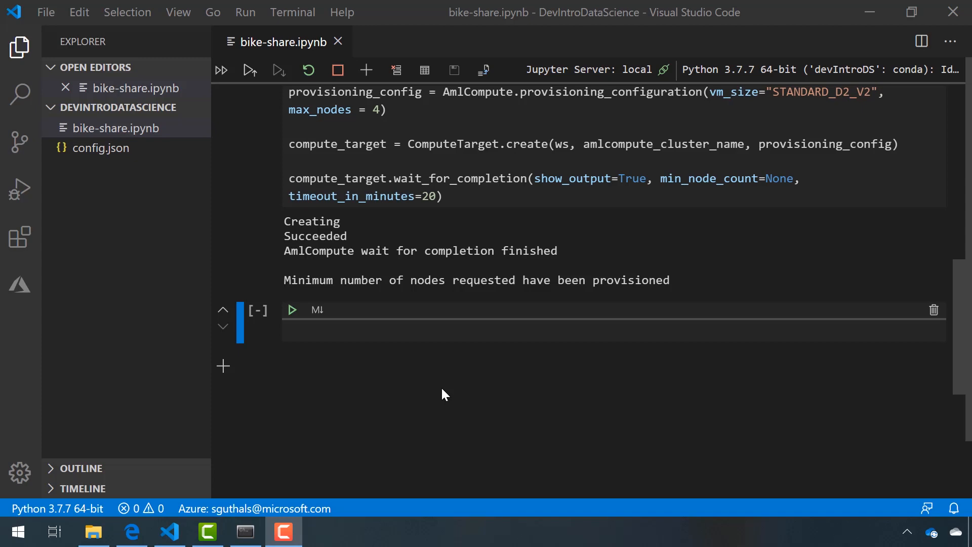
pyautogui.moveTo(94, 532)
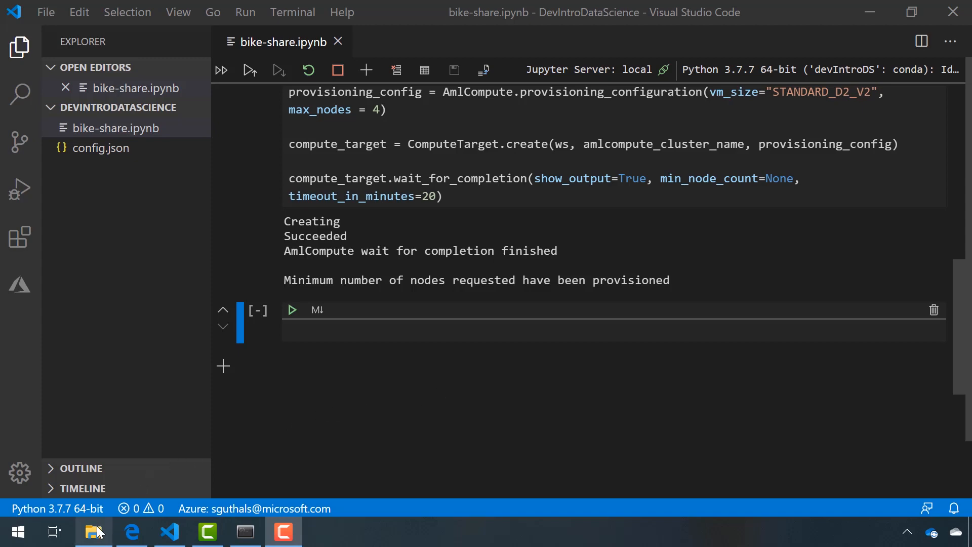
# Step: Check in File Explorer that bike-no.csv sits in DevIntroDataScience, then return to the notebook
pyautogui.click(93, 532)
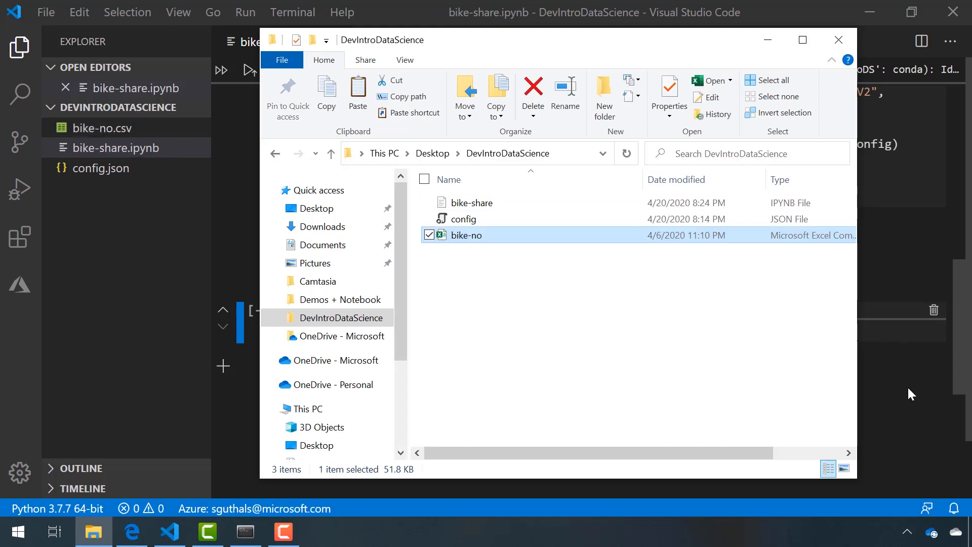
pyautogui.click(838, 40)
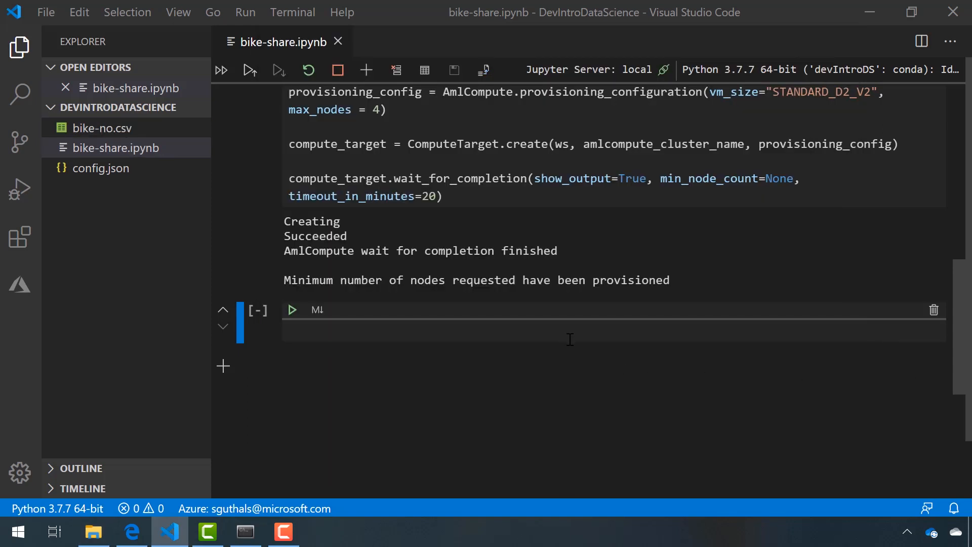
# Step: Write and run a cell with ws.get_default_datastore() that uploads bike-no.csv to dataset/
pyautogui.click(558, 332)
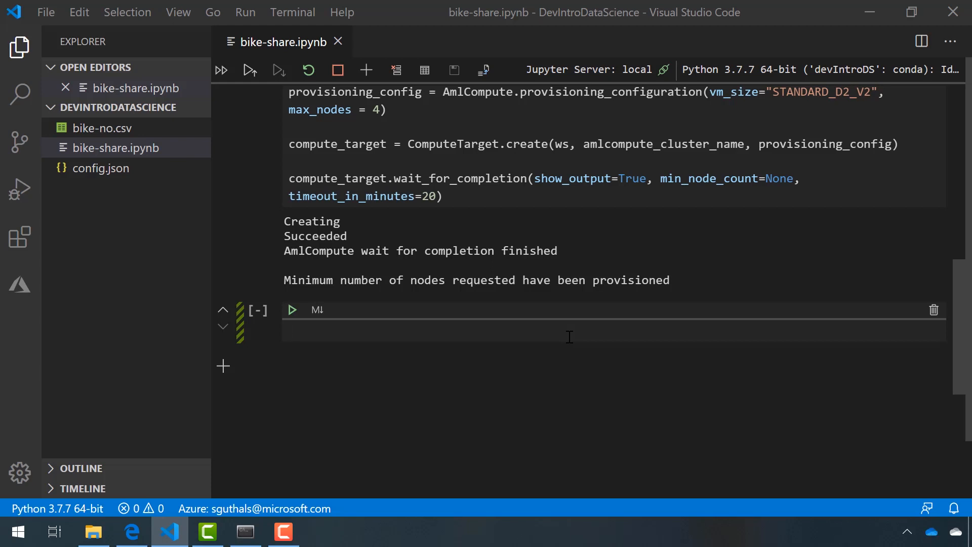
pyautogui.write('datastore = ws.get_default_datastore()')
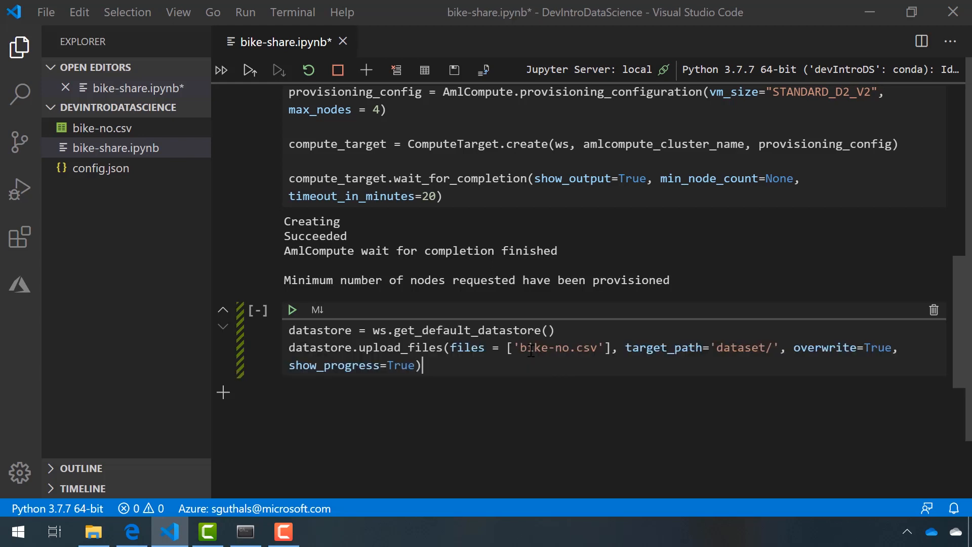
pyautogui.moveTo(768, 354)
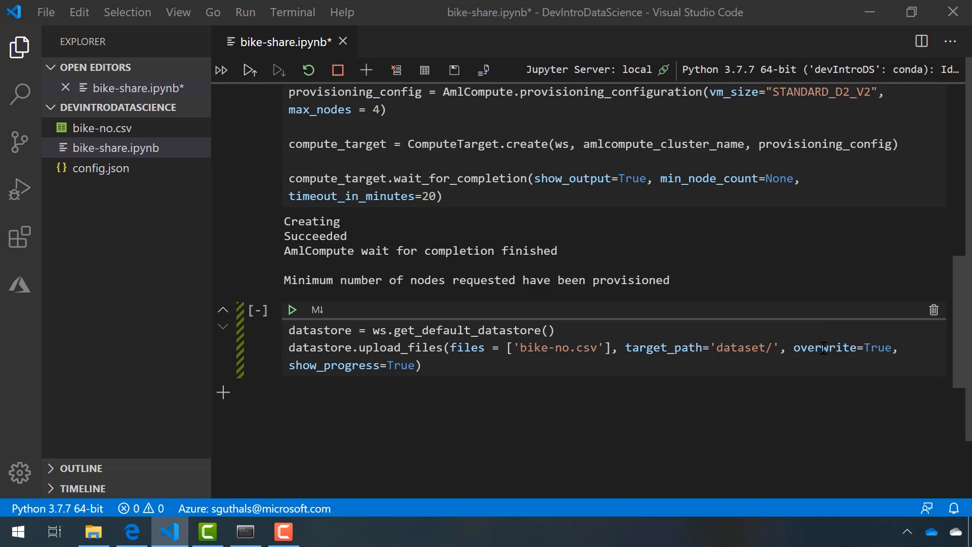
pyautogui.moveTo(826, 364)
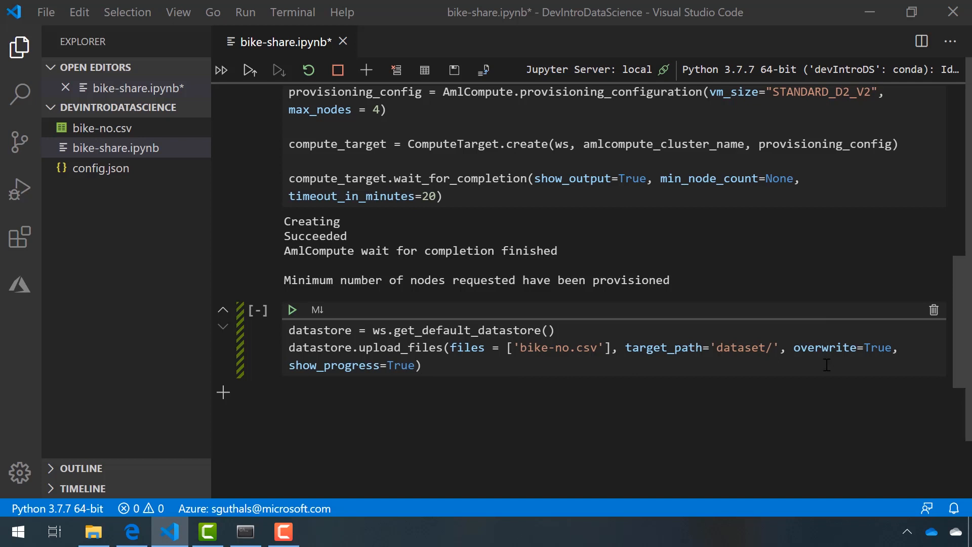
pyautogui.moveTo(360, 364)
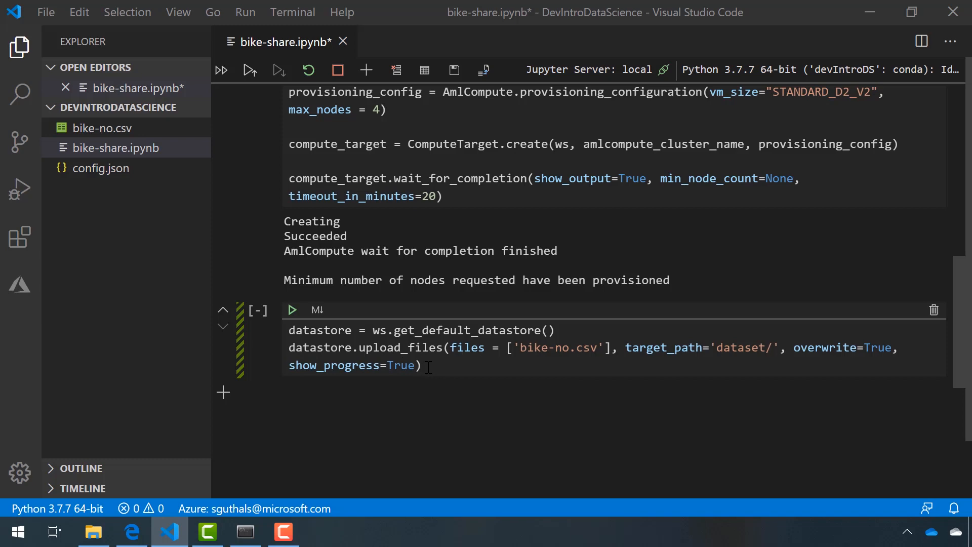
pyautogui.click(292, 310)
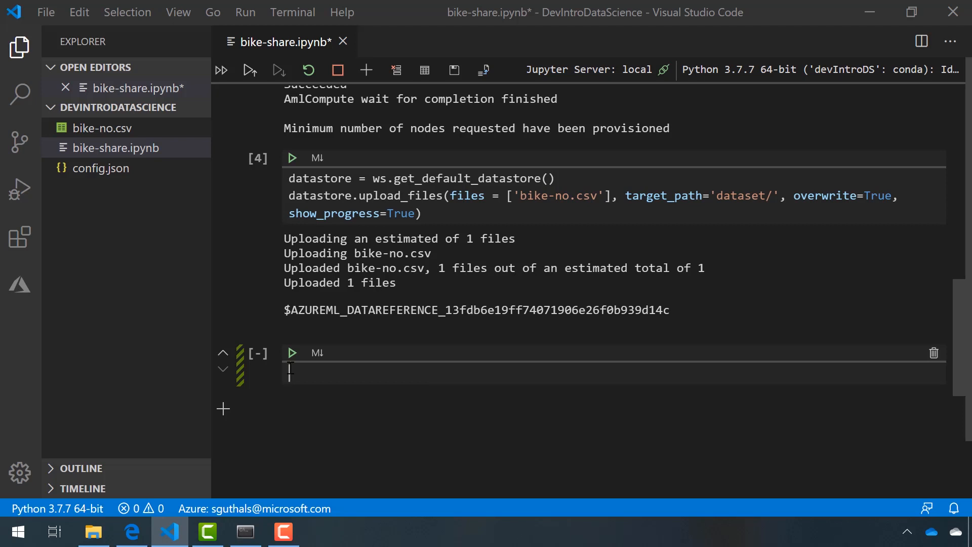
pyautogui.write('from azureml.core import Dataset')
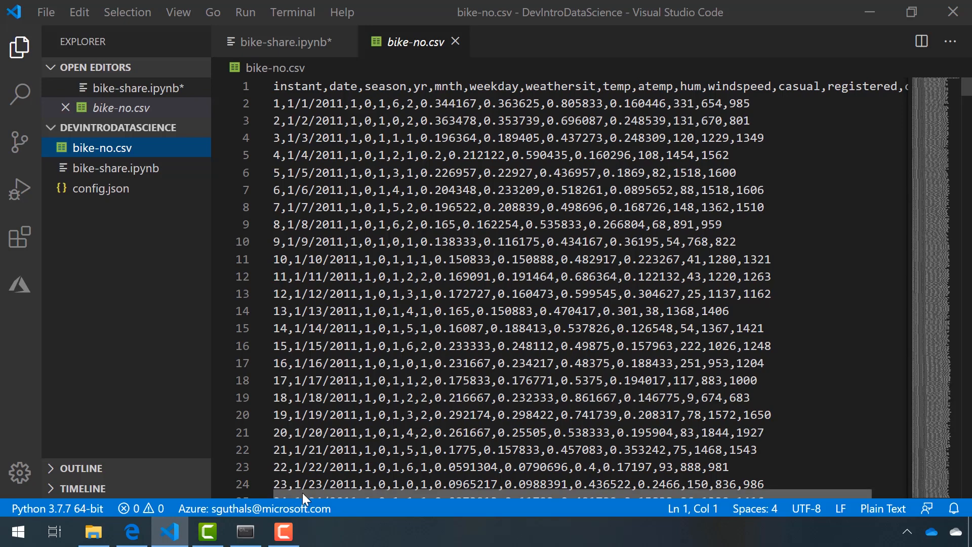
# Step: Confirm the cnt and date header names in the CSV, then return to the notebook for the column variables
pyautogui.hscroll(3)
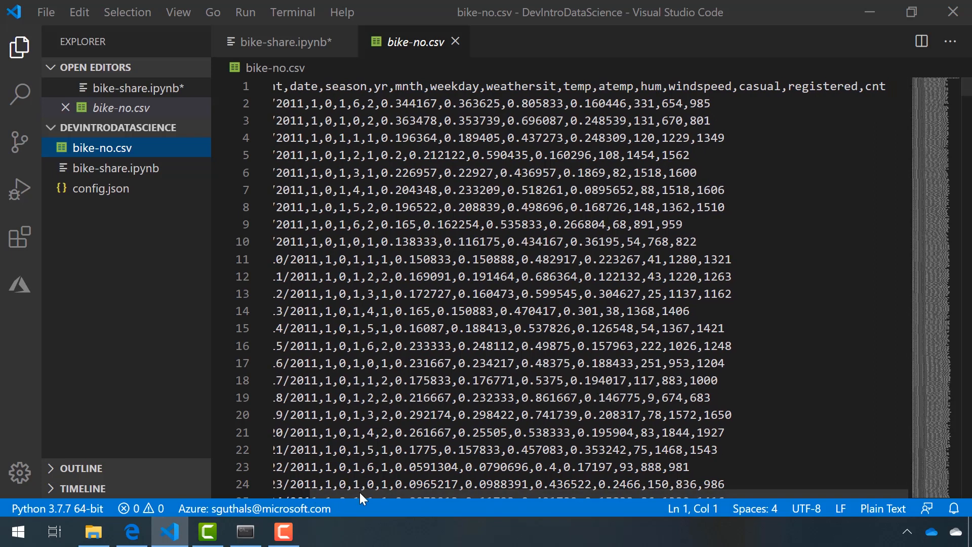
pyautogui.moveTo(815, 197)
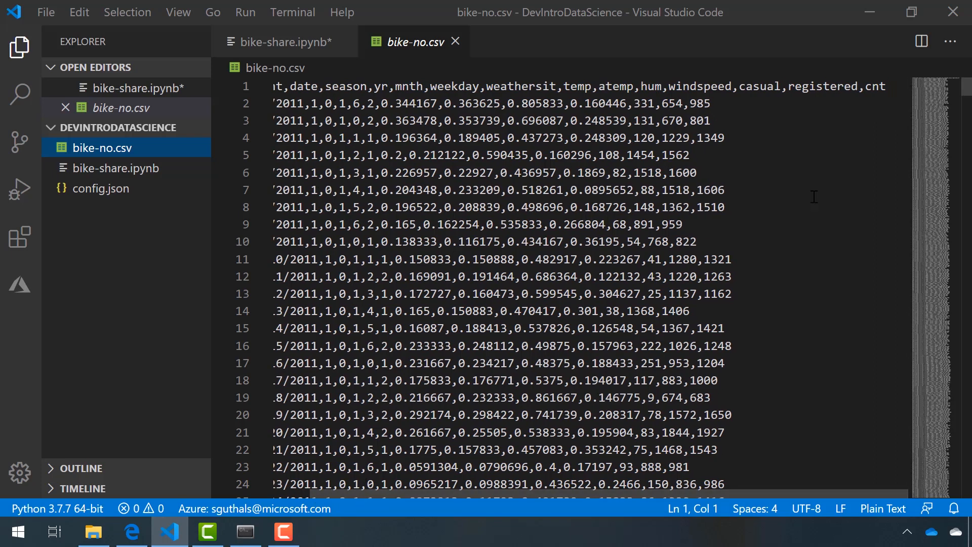
pyautogui.doubleClick(875, 86)
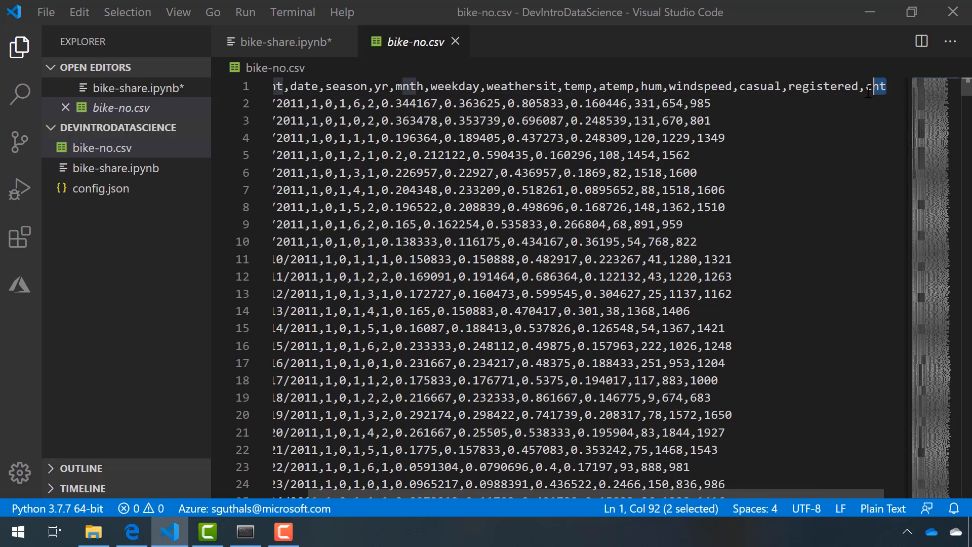
pyautogui.click(879, 86)
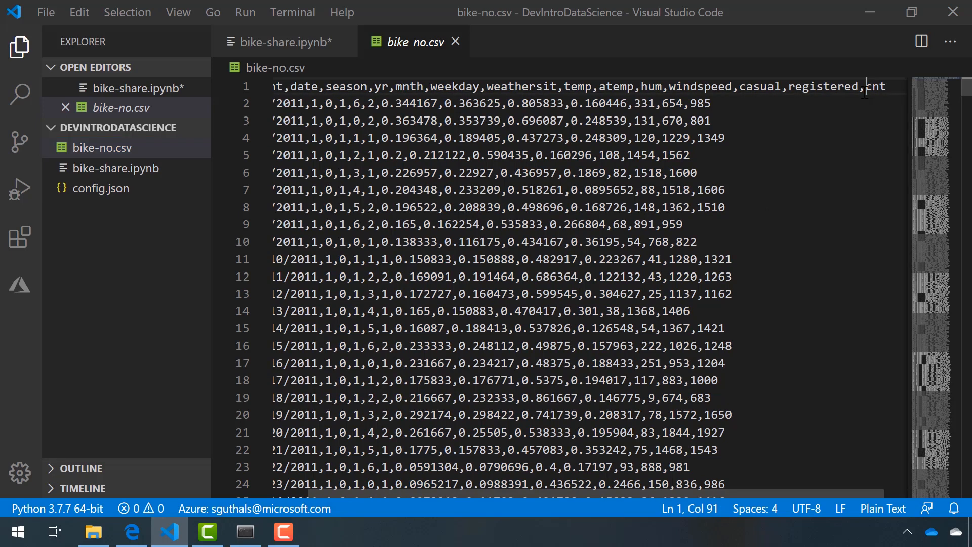
pyautogui.doubleClick(303, 87)
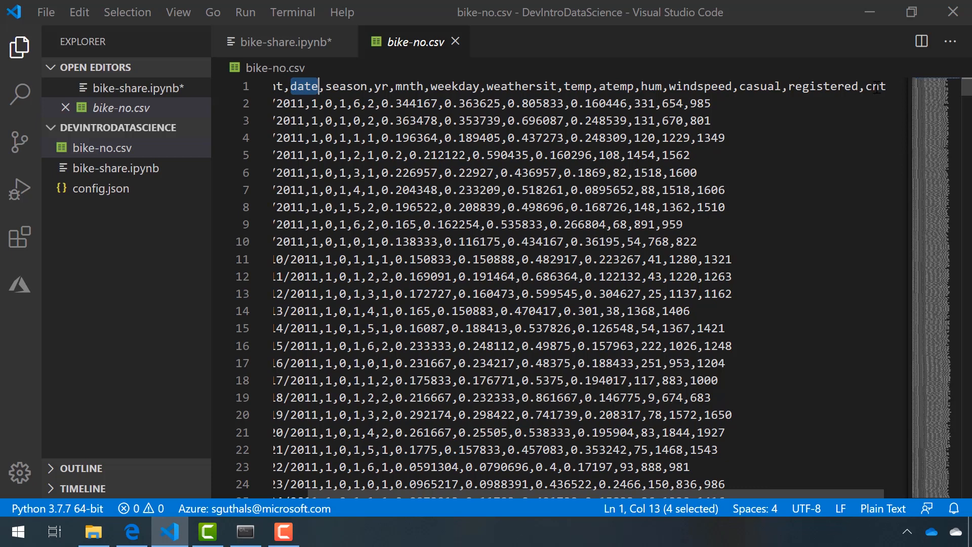
pyautogui.click(283, 42)
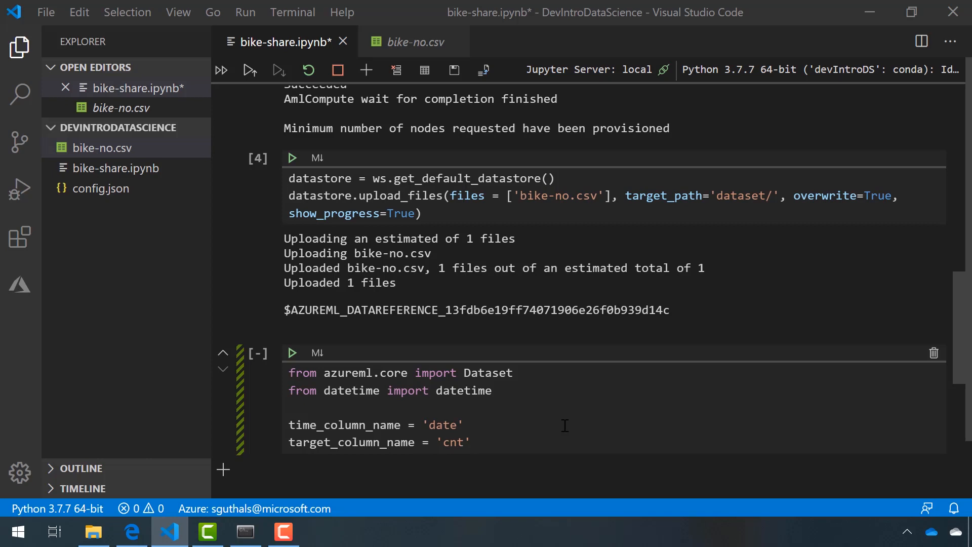
# Step: Build the tabular dataset from dataset/bike-no.csv with a date timestamp and preview take(5) as a dataframe
pyautogui.scroll(-3)
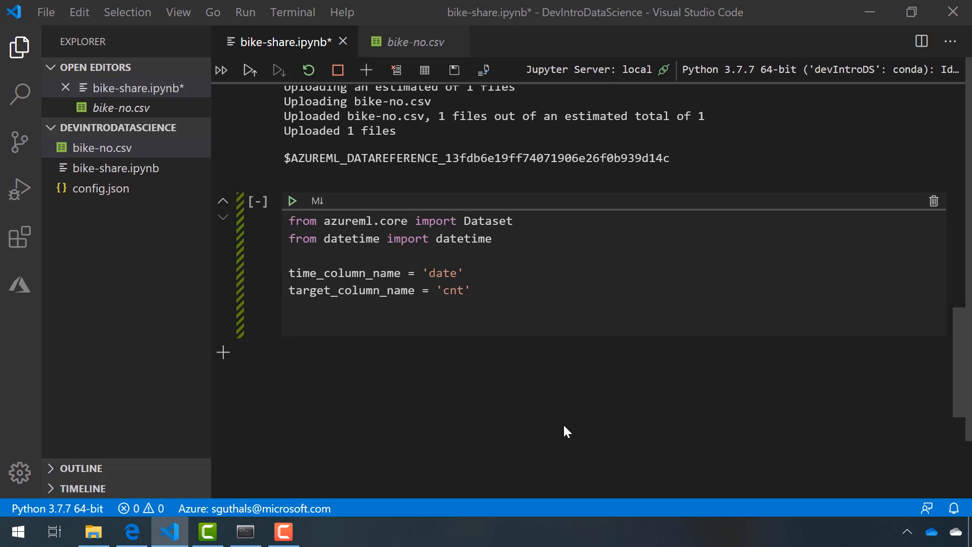
pyautogui.click(289, 325)
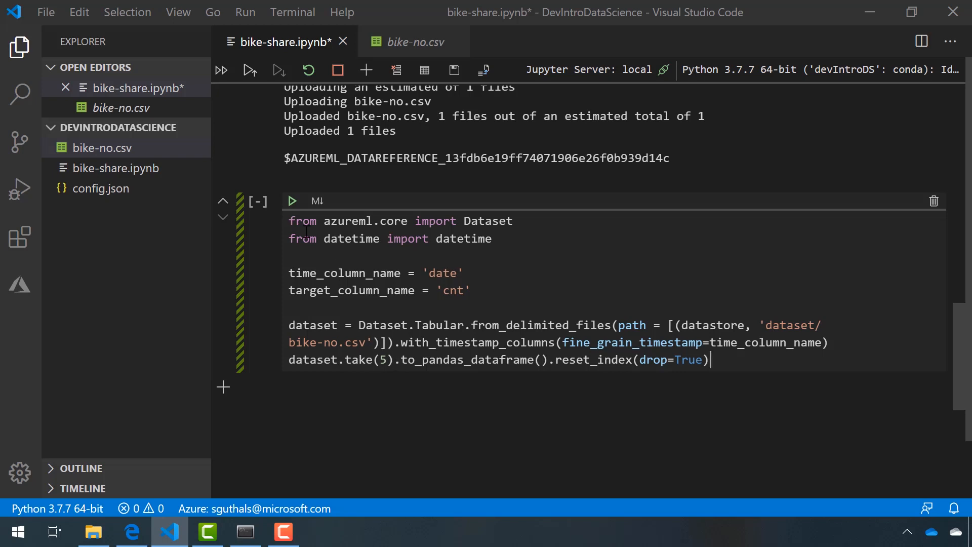
pyautogui.click(292, 201)
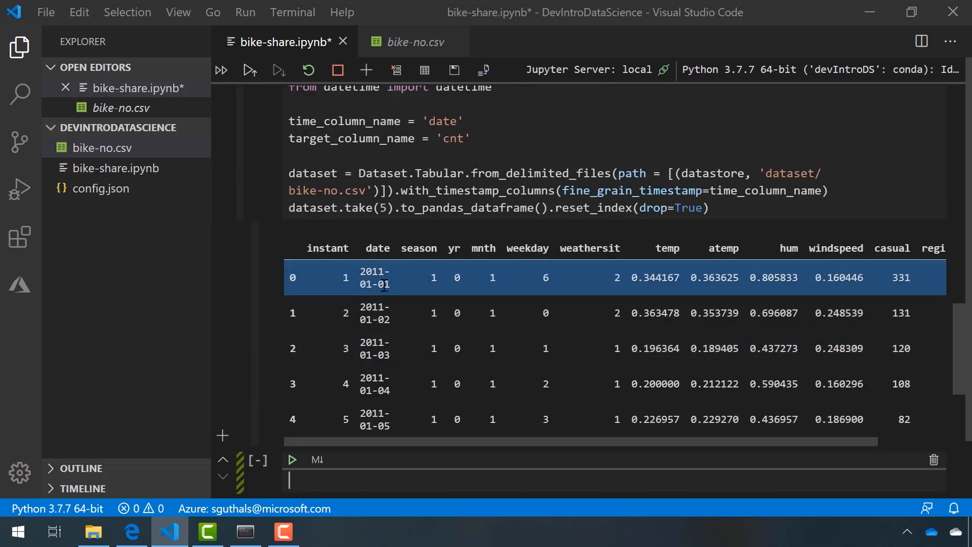
pyautogui.moveTo(640, 296)
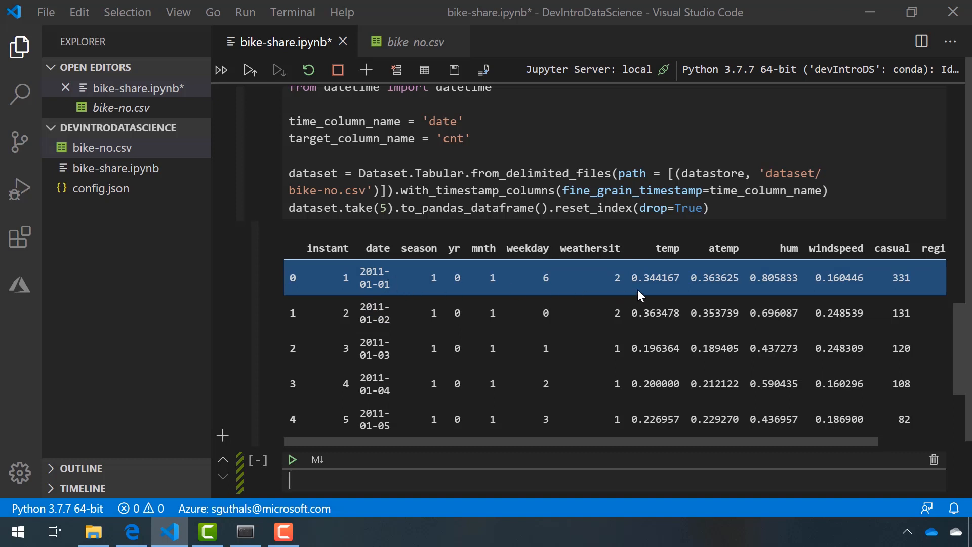
pyautogui.moveTo(650, 292)
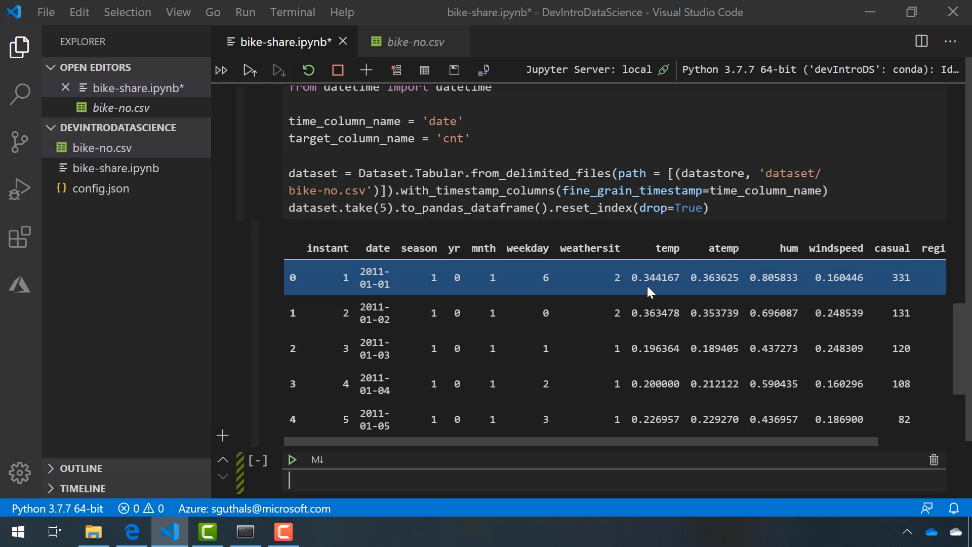
pyautogui.moveTo(413, 41)
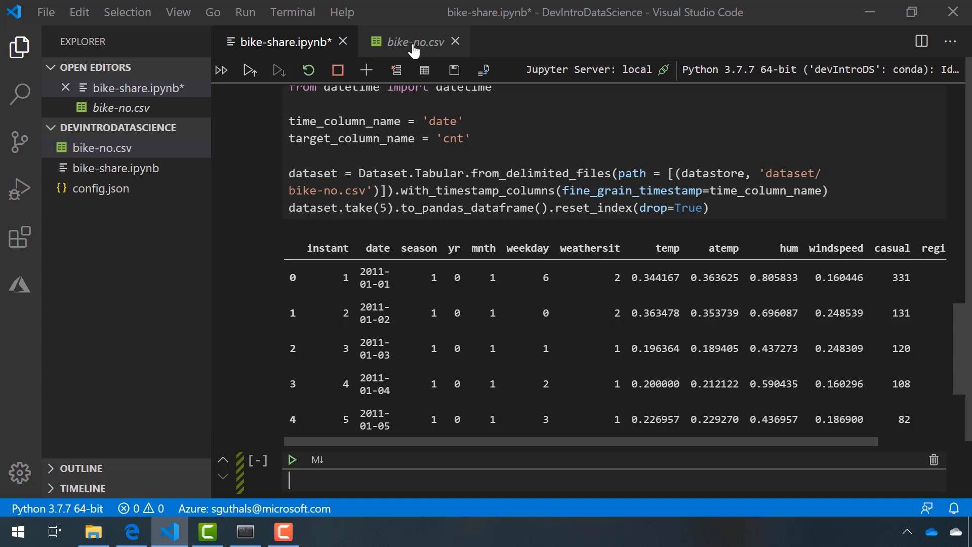
# Step: Show the raw bike-no.csv again and compare its first row's 0.344167 temp value with the table
pyautogui.click(414, 42)
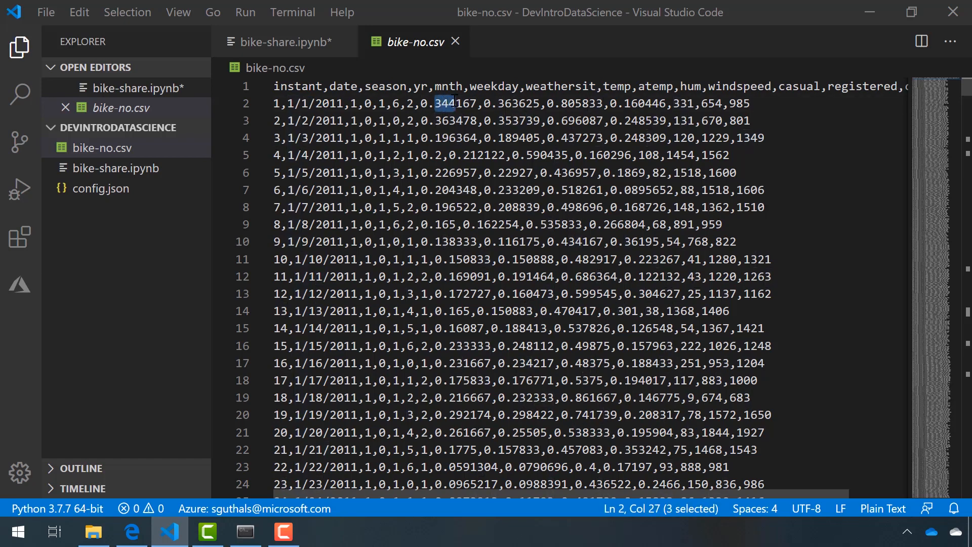
pyautogui.click(462, 104)
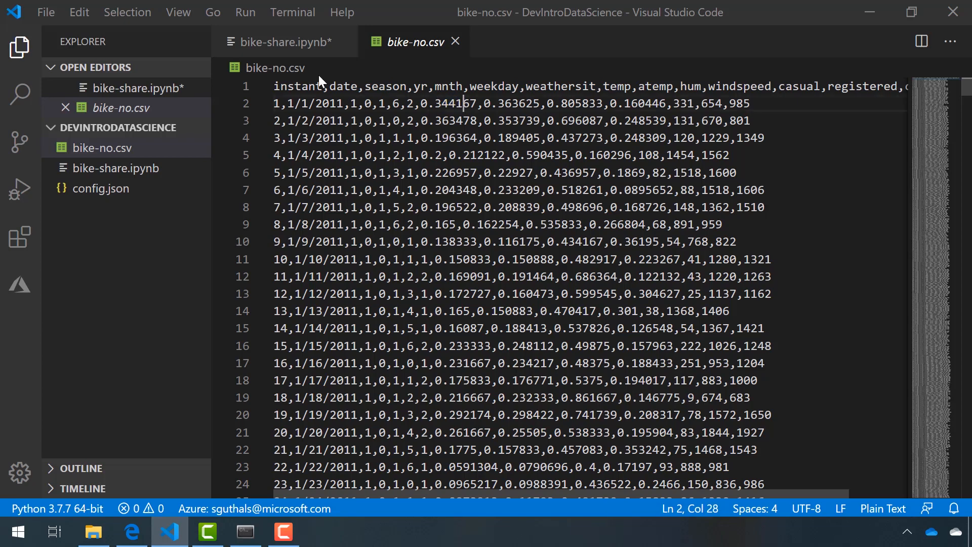